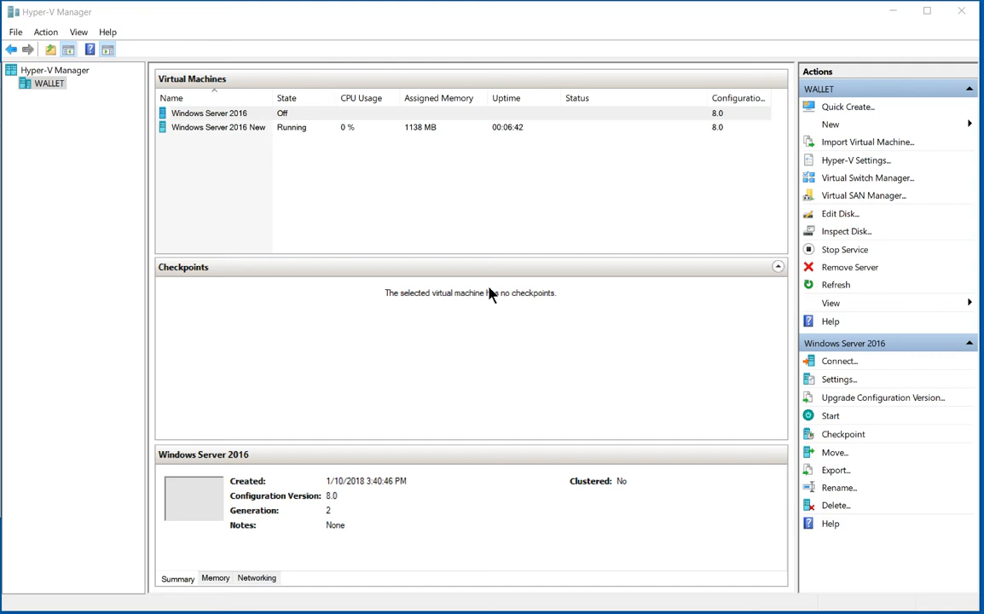
pyautogui.moveTo(240, 234)
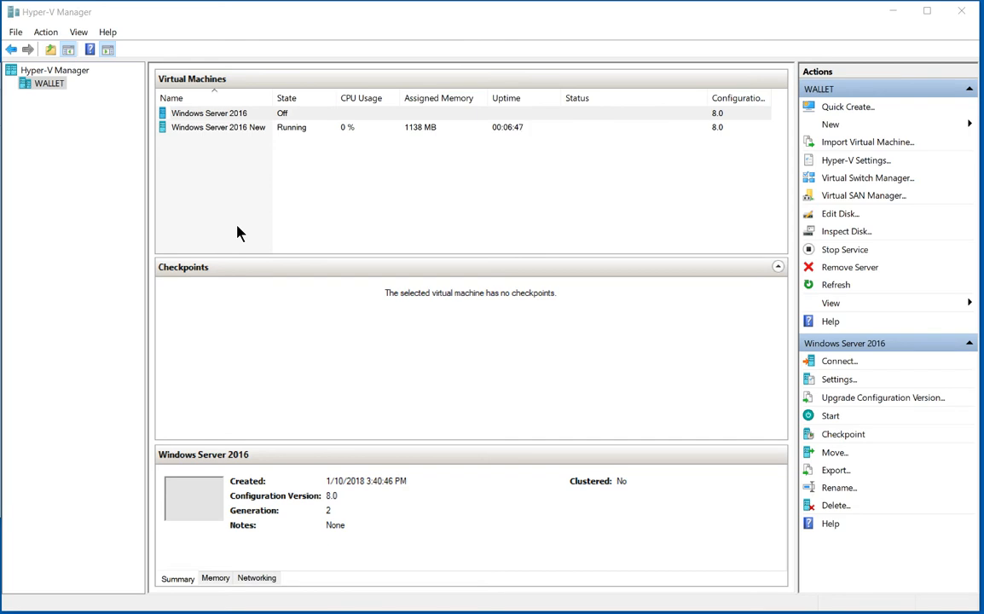
# - Open the Windows Server 2016 VM settings on the SCSI Controller page
pyautogui.click(209, 113)
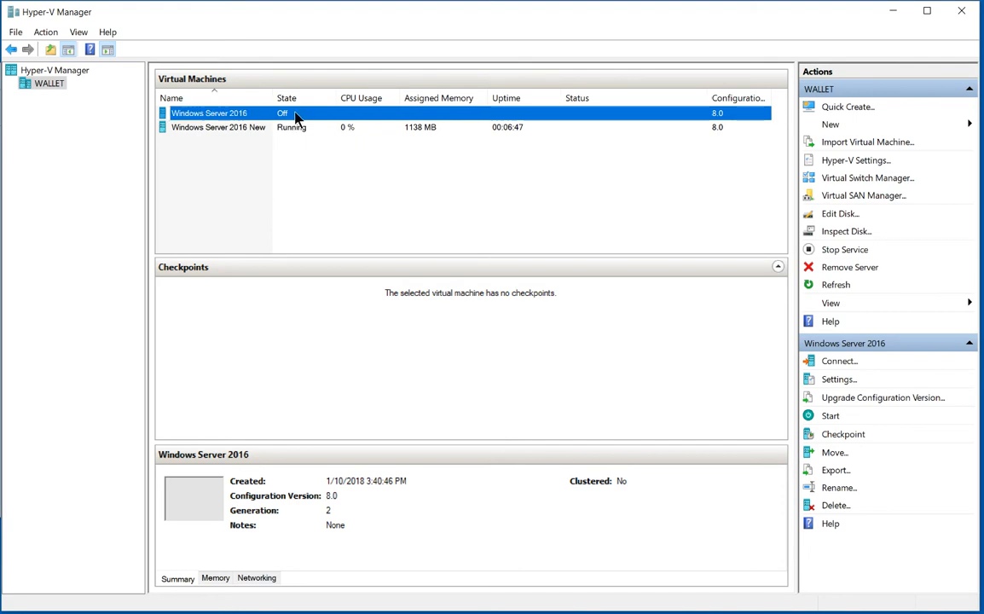
pyautogui.rightClick(209, 113)
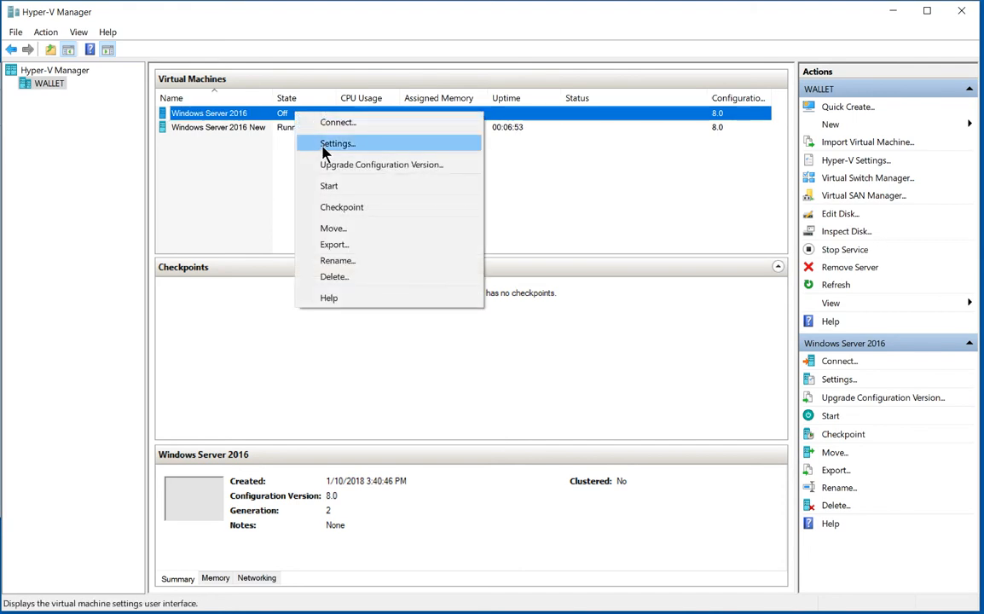
pyautogui.click(337, 143)
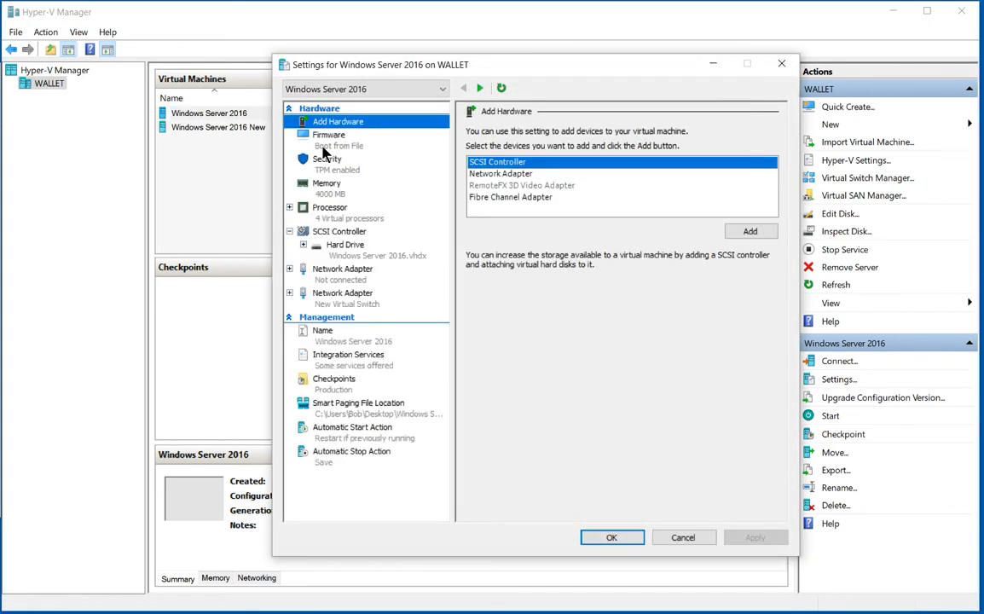
pyautogui.moveTo(421, 228)
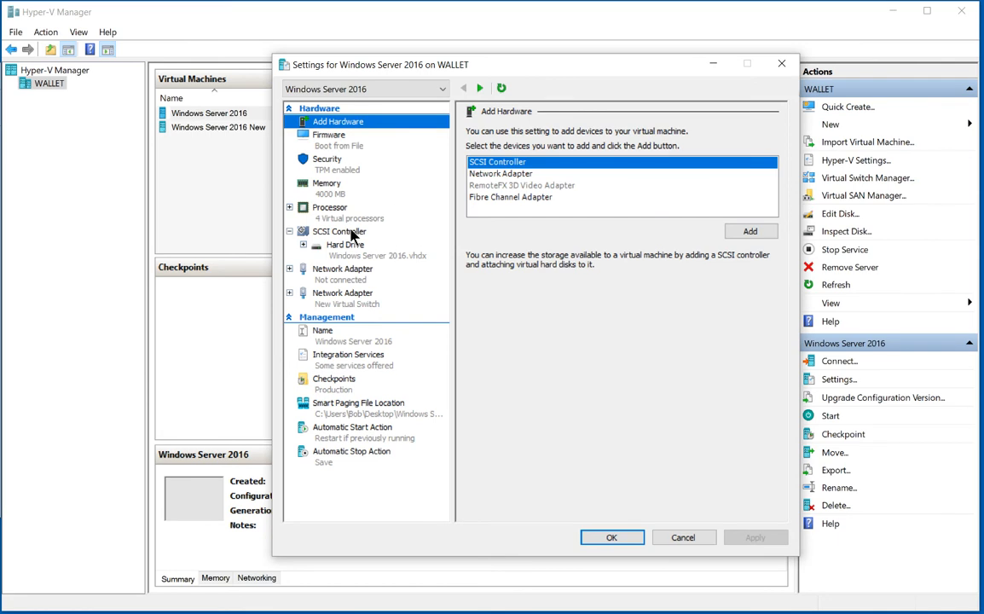
pyautogui.click(339, 231)
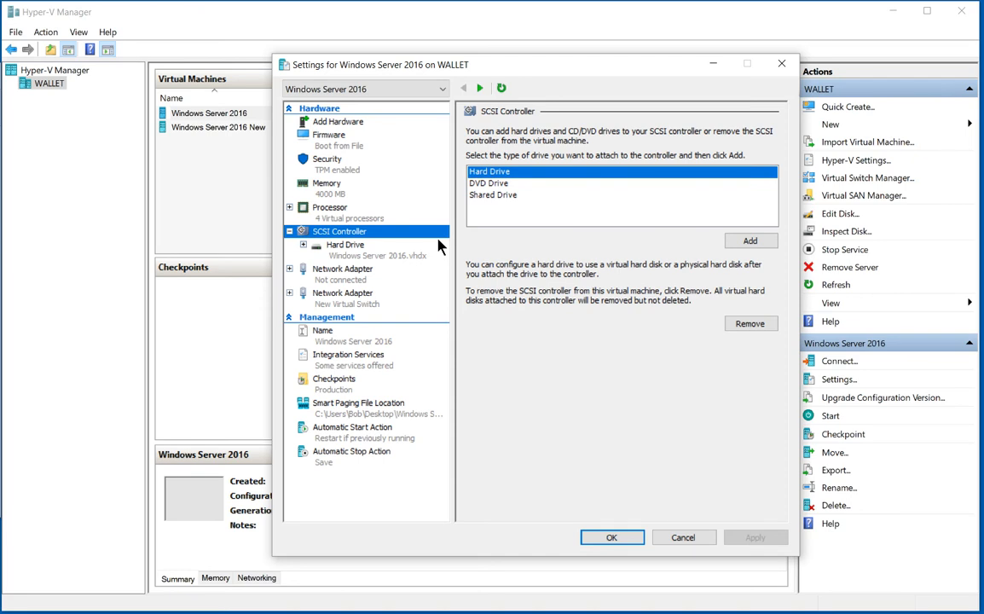
pyautogui.moveTo(467, 210)
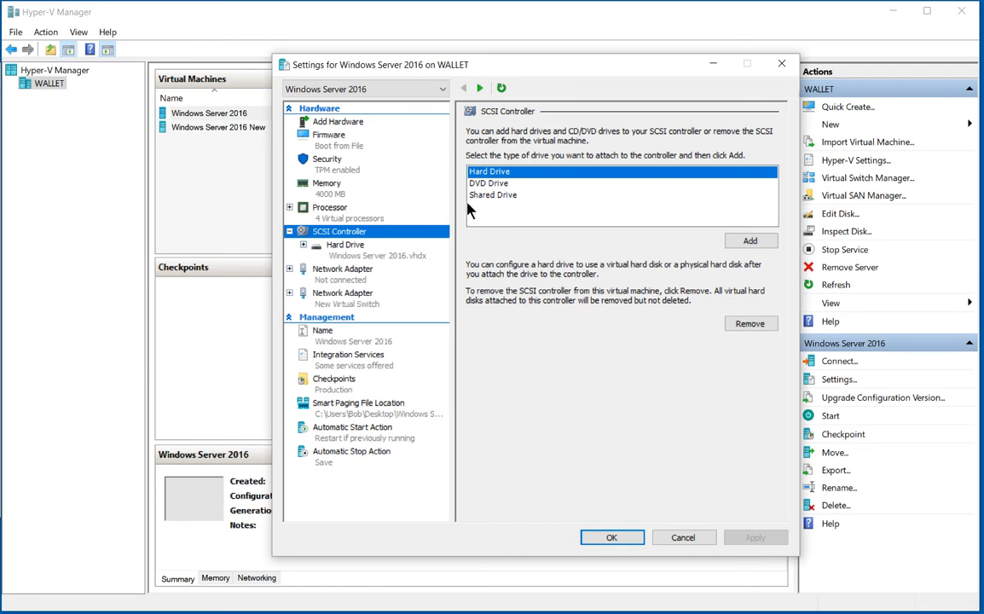
# - Add a DVD Drive to the SCSI controller
pyautogui.click(489, 182)
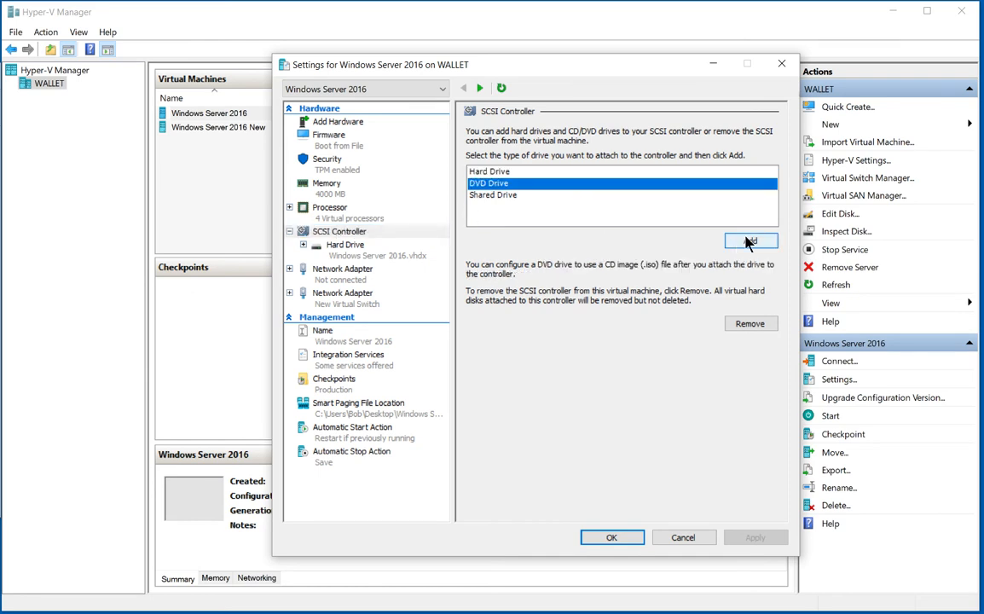
pyautogui.click(750, 241)
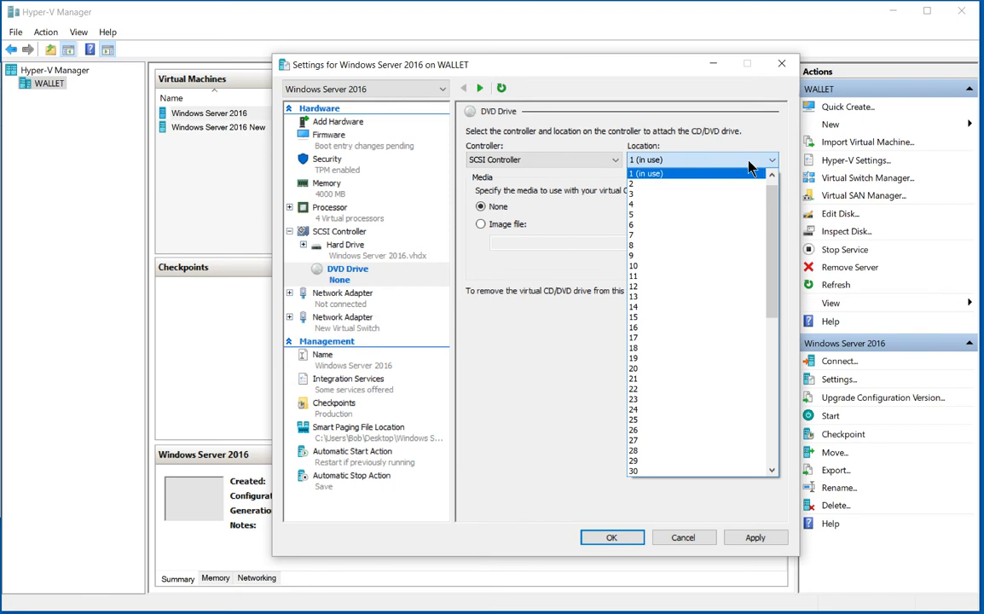
# - Set the DVD drive's SCSI location to 2
pyautogui.click(632, 183)
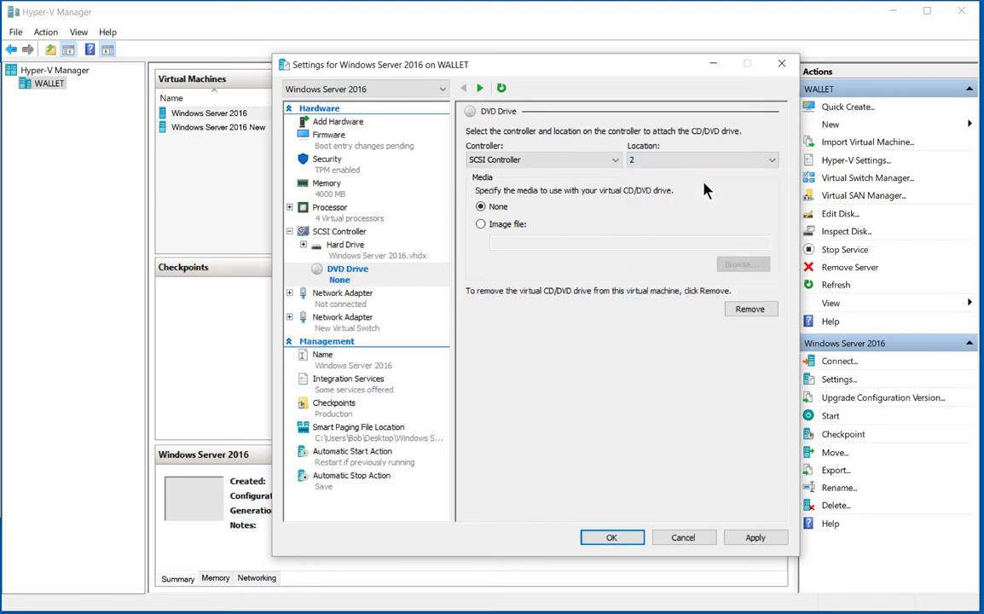
pyautogui.moveTo(717, 189)
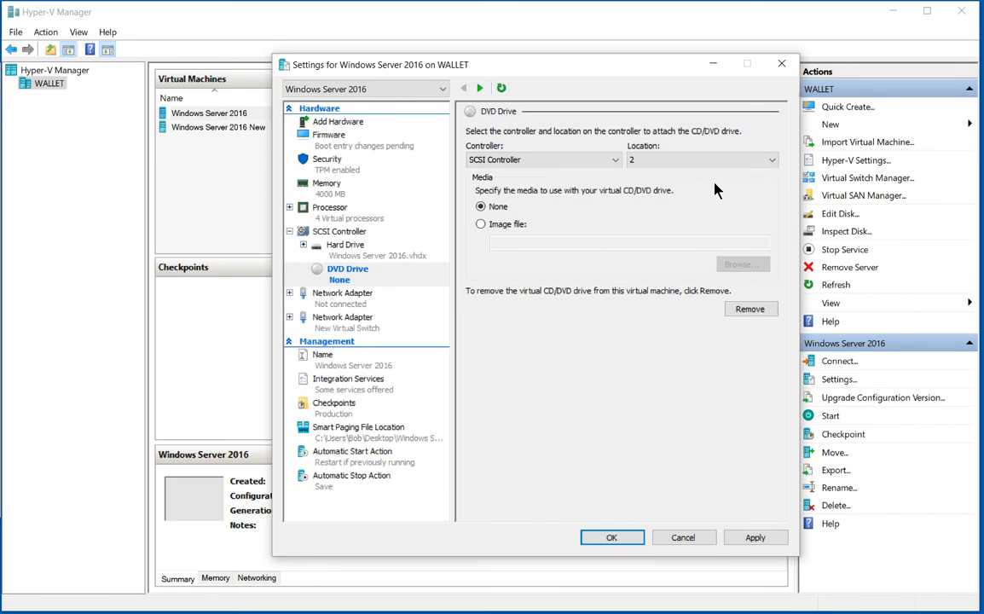
pyautogui.moveTo(673, 248)
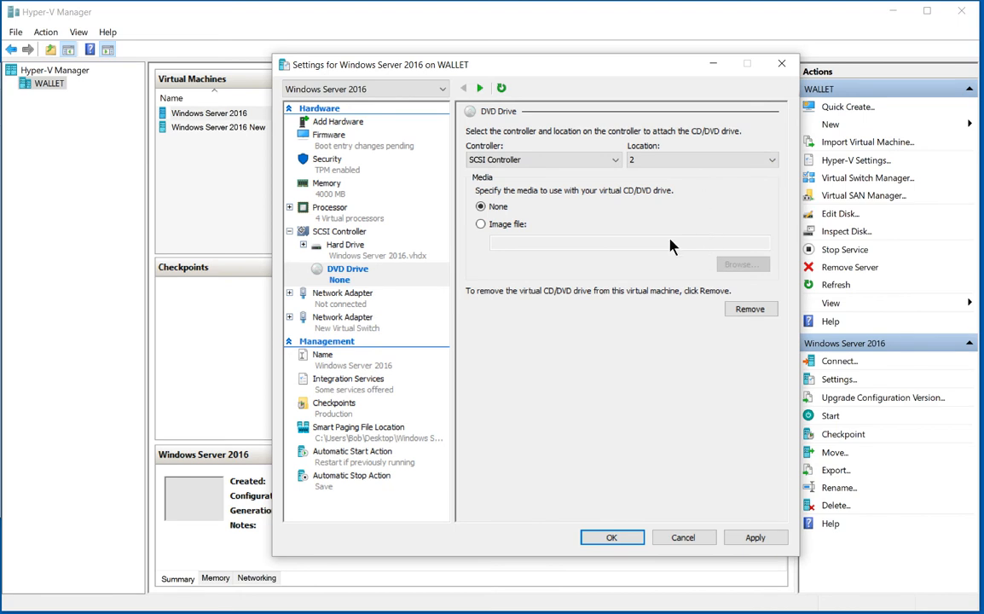
pyautogui.moveTo(631, 254)
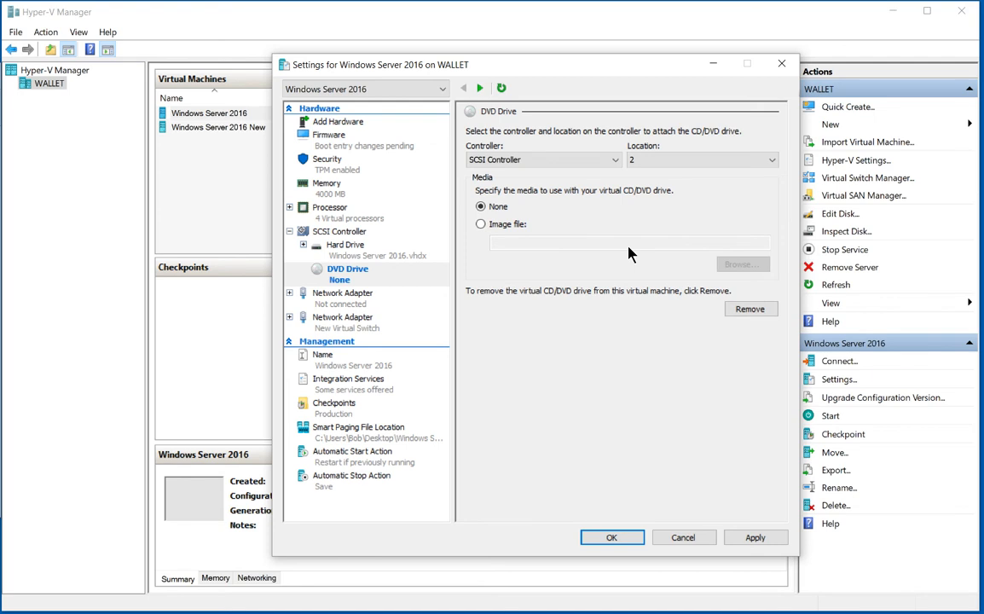
pyautogui.moveTo(631, 254)
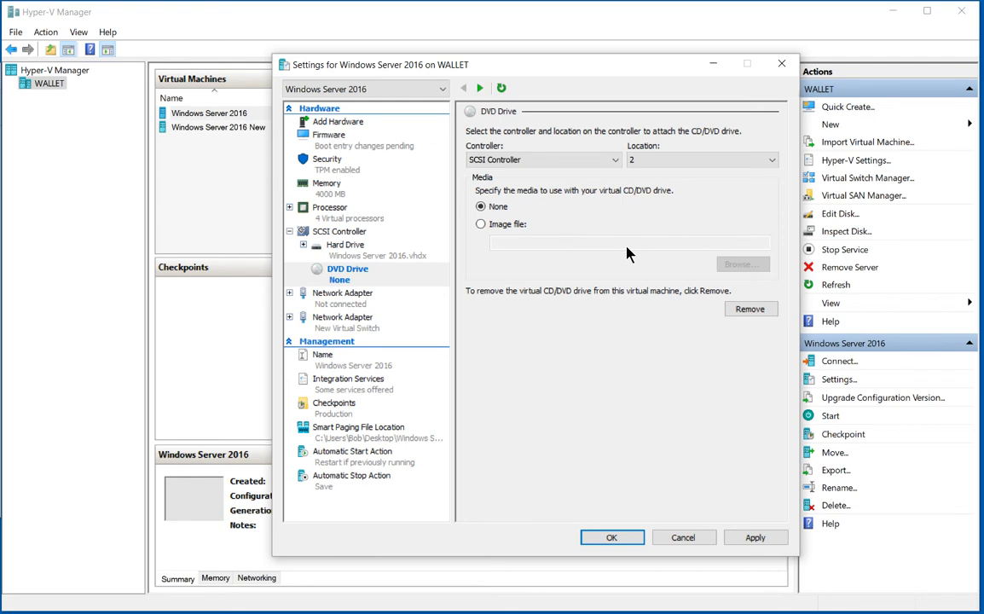
pyautogui.moveTo(564, 252)
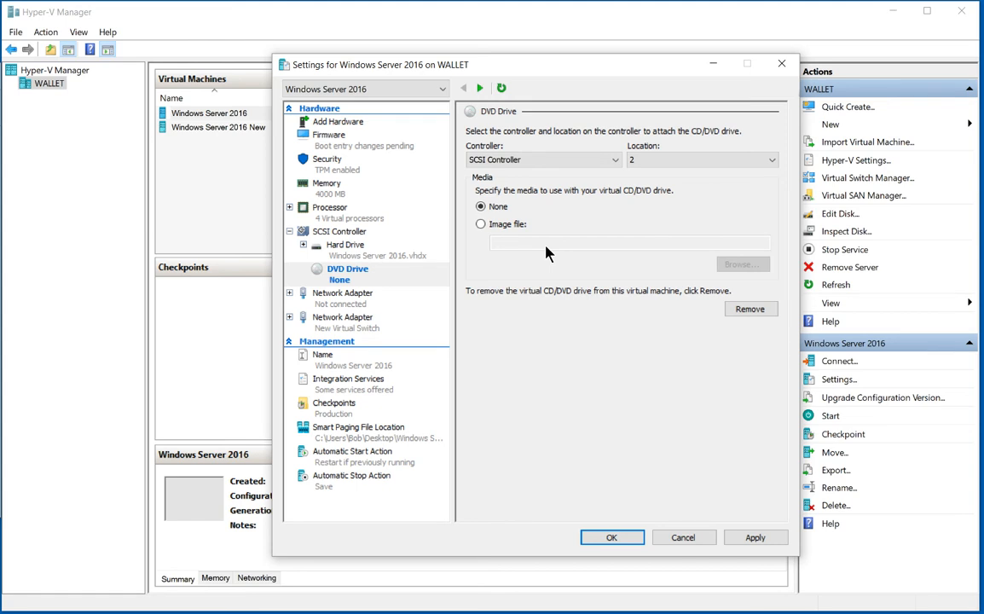
pyautogui.moveTo(538, 245)
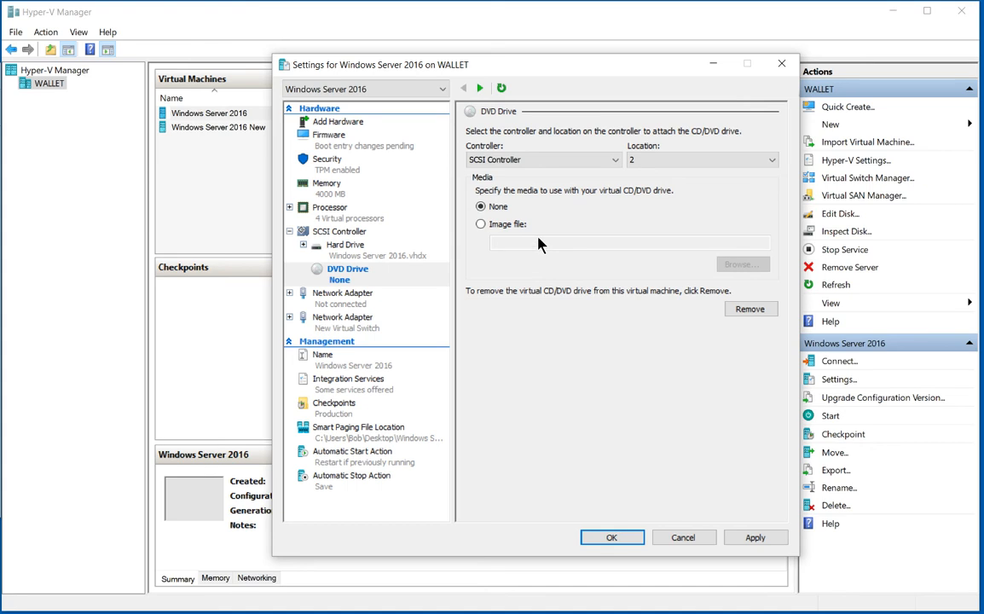
# - Mount the Windows Server 2016 ISO from E:\MicrosoftISOs as the DVD image file
pyautogui.click(481, 224)
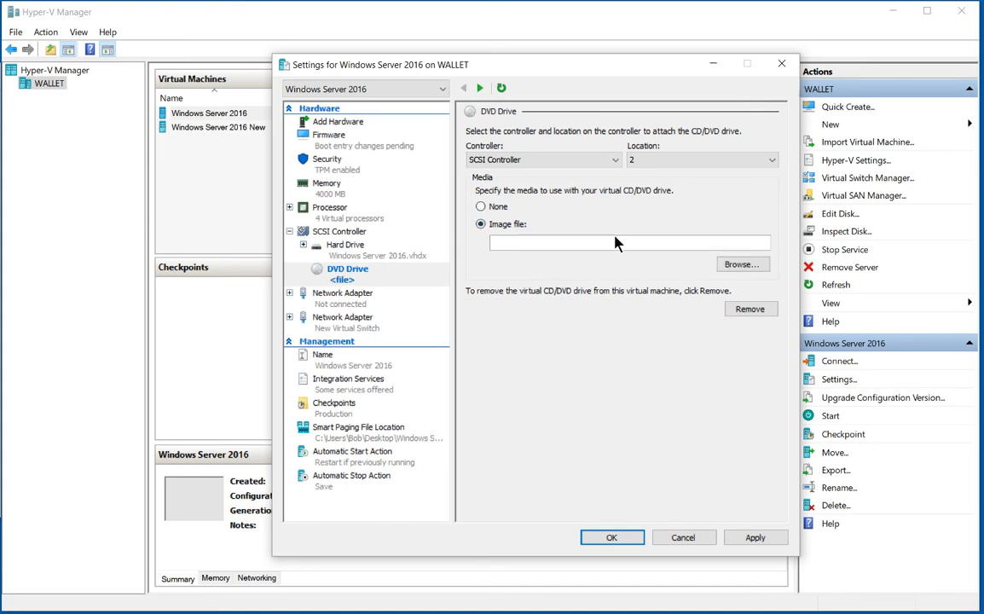
pyautogui.click(741, 264)
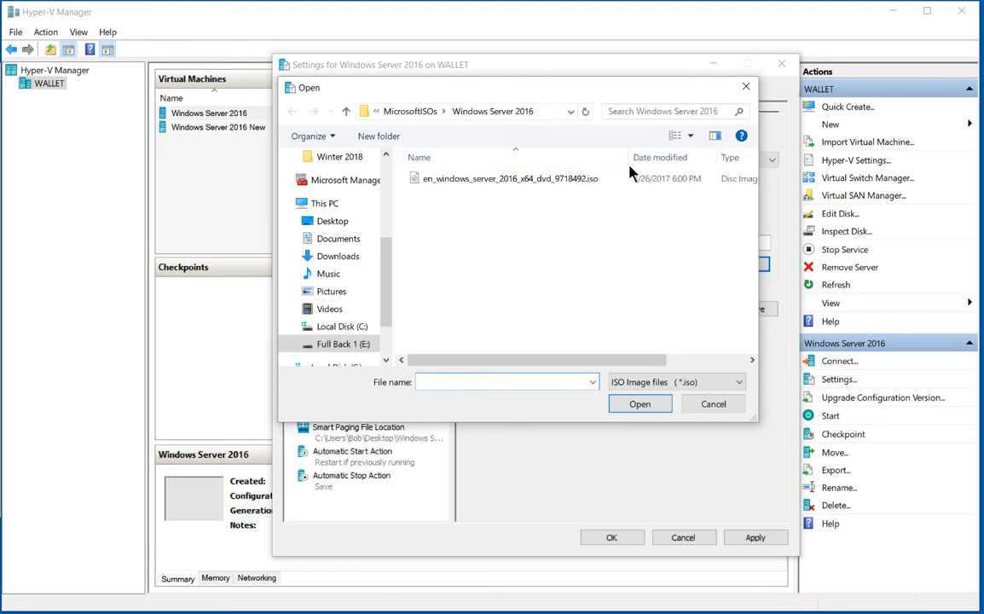
pyautogui.click(507, 178)
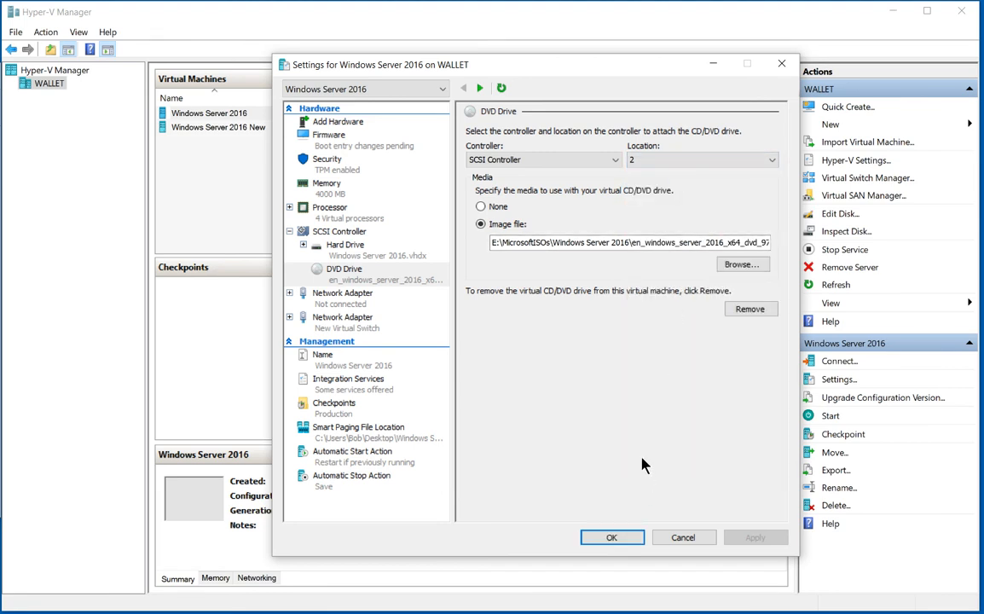
pyautogui.moveTo(633, 307)
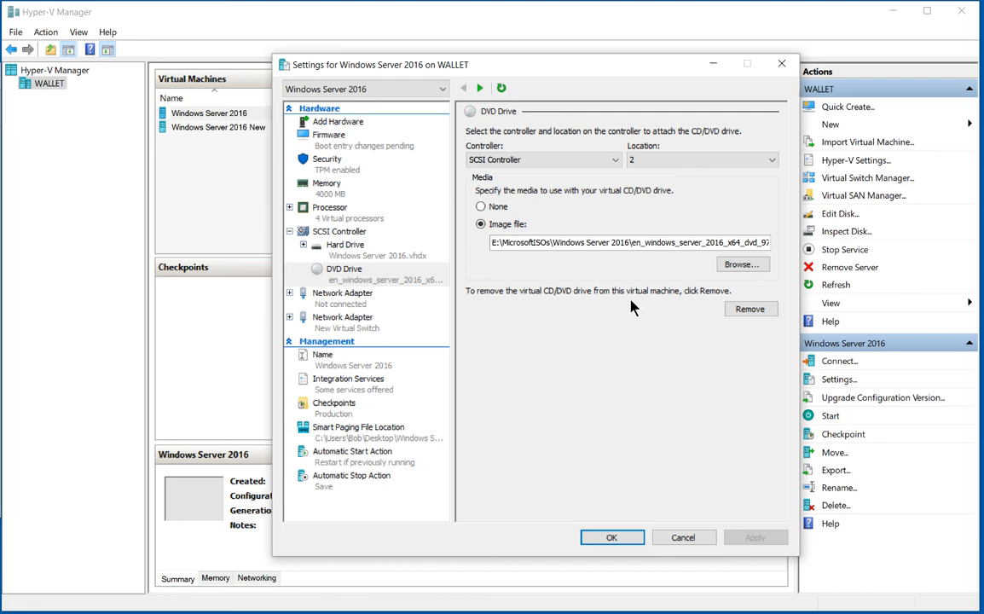
pyautogui.moveTo(342, 237)
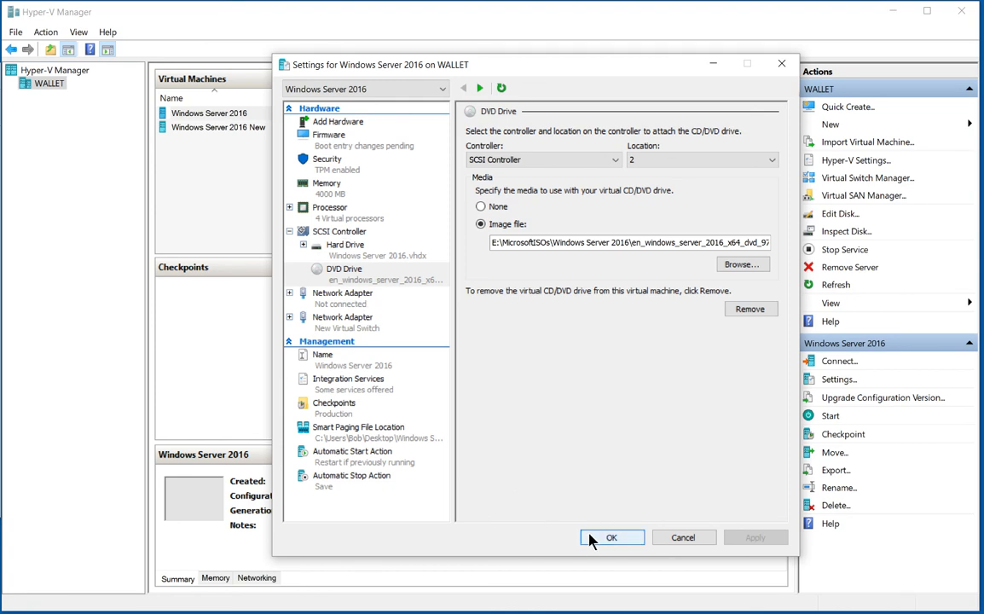
# - Save the VM settings, then connect to and start Windows Server 2016
pyautogui.click(612, 537)
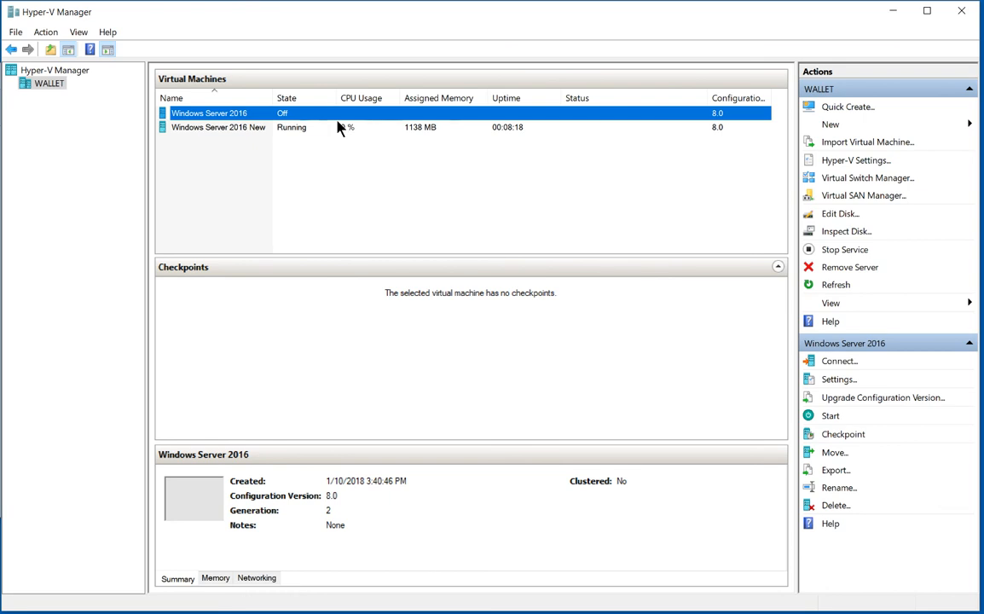
pyautogui.doubleClick(209, 113)
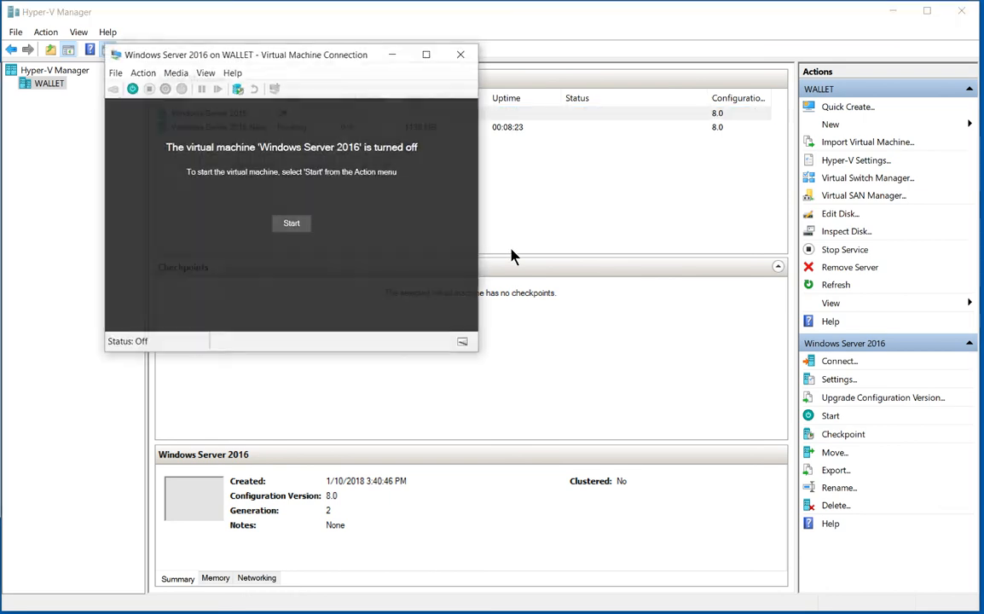
pyautogui.click(291, 222)
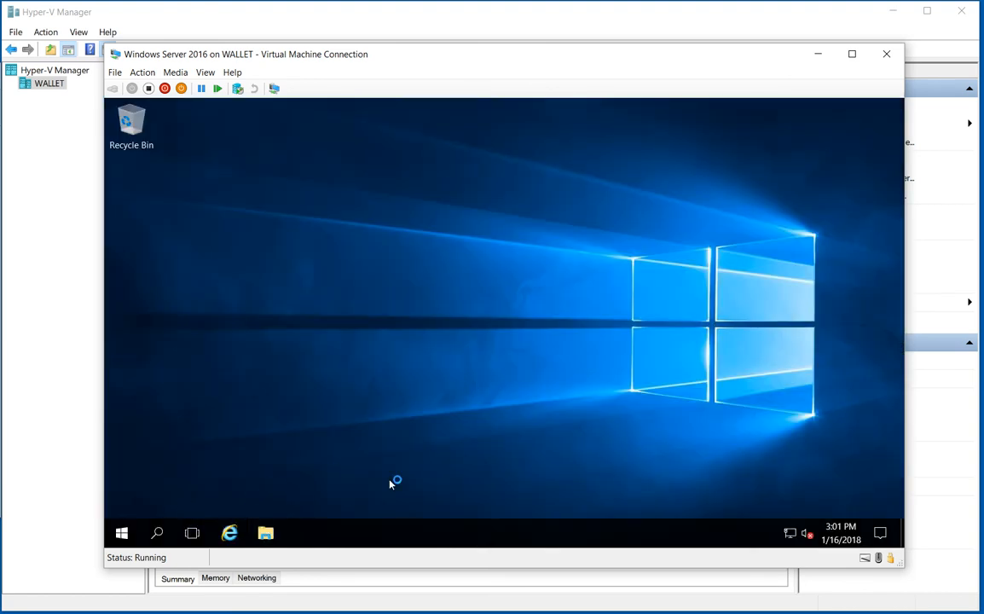
# - Open DVD Drive (D:) in the guest's File Explorer to view the ISO contents
pyautogui.click(265, 533)
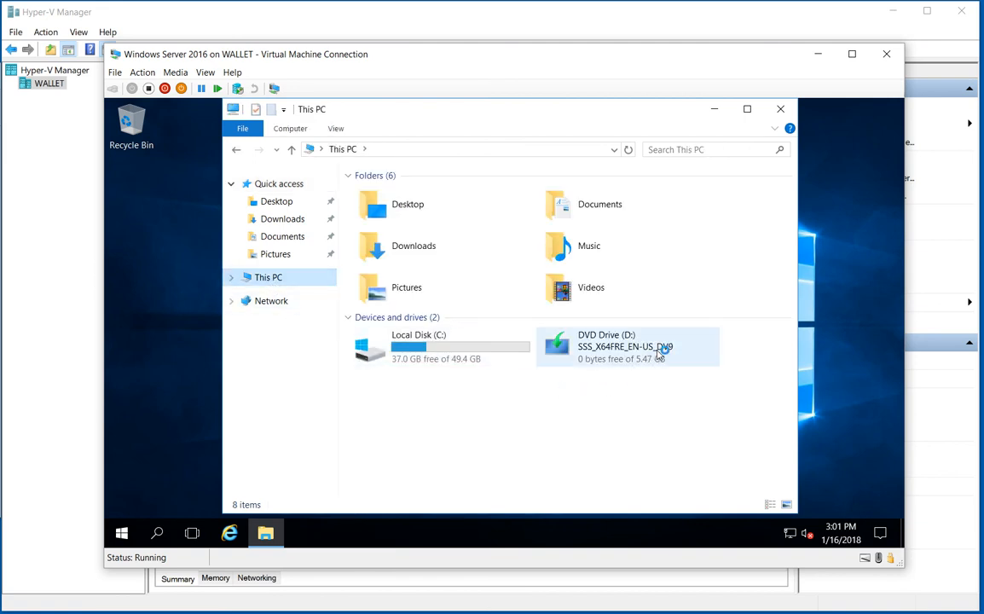
pyautogui.doubleClick(627, 346)
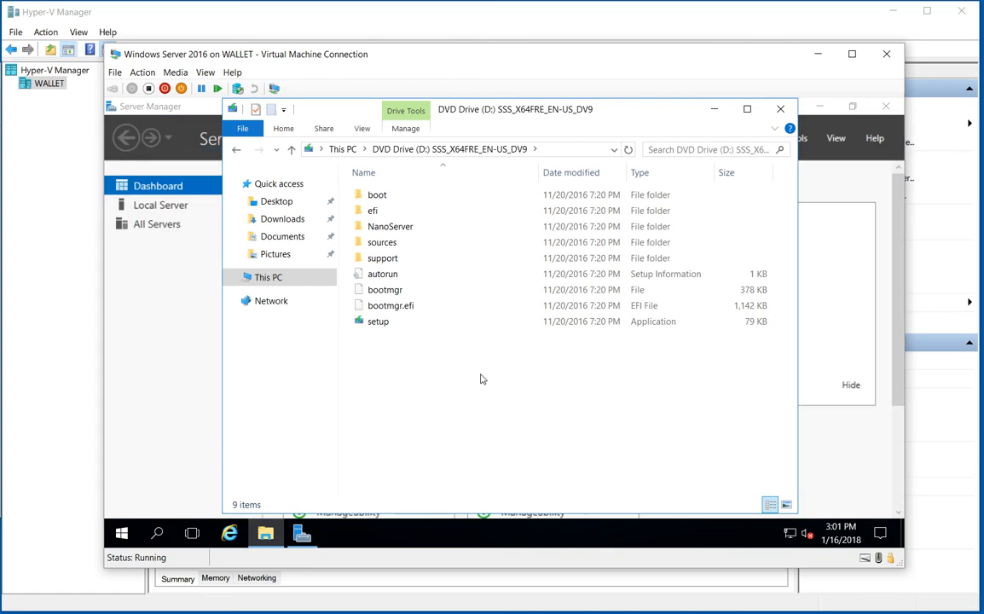
pyautogui.moveTo(486, 390)
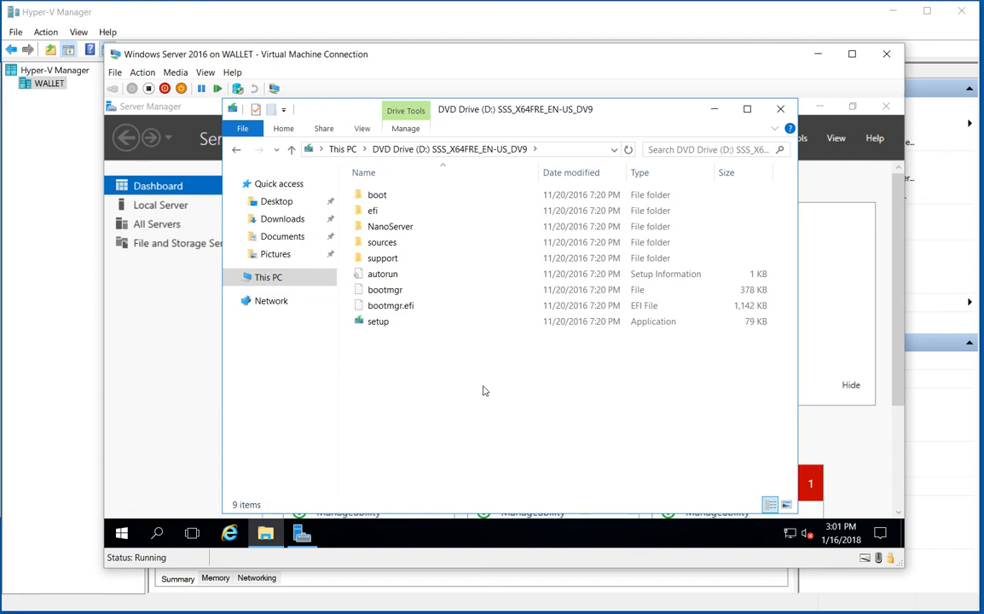
pyautogui.moveTo(512, 414)
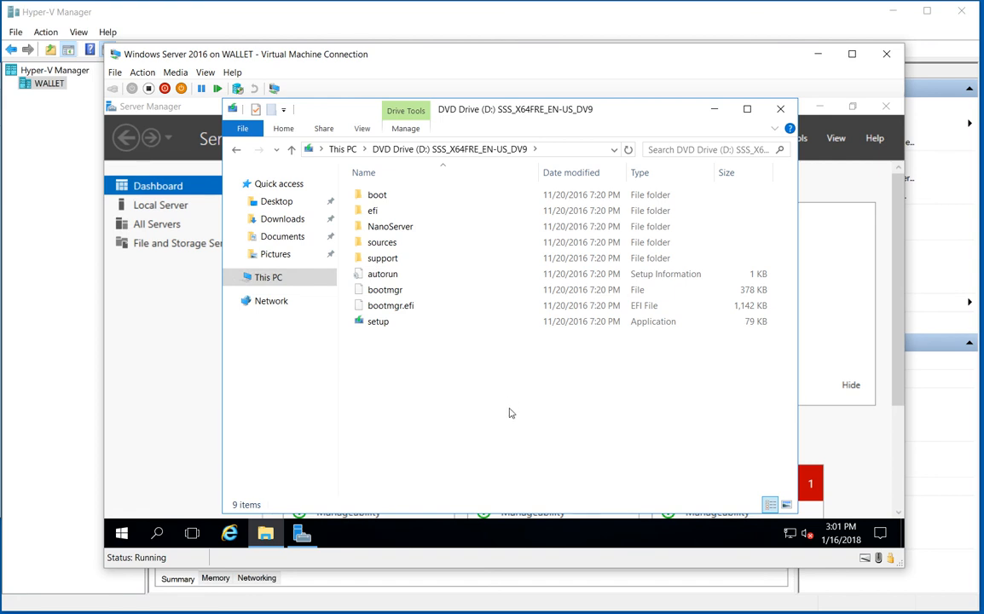